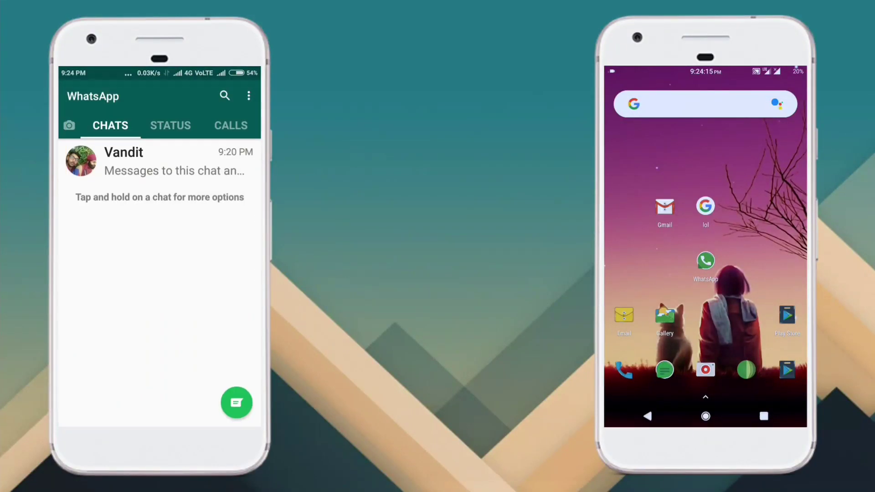
Step: Open the contact's chat and send the messages, including one typed as 'Bol'
click(159, 161)
text(Or b)
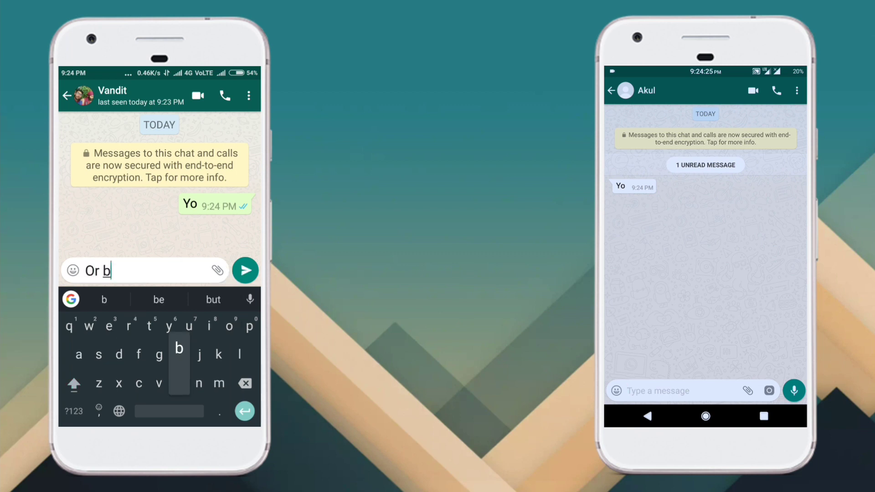
click(244, 269)
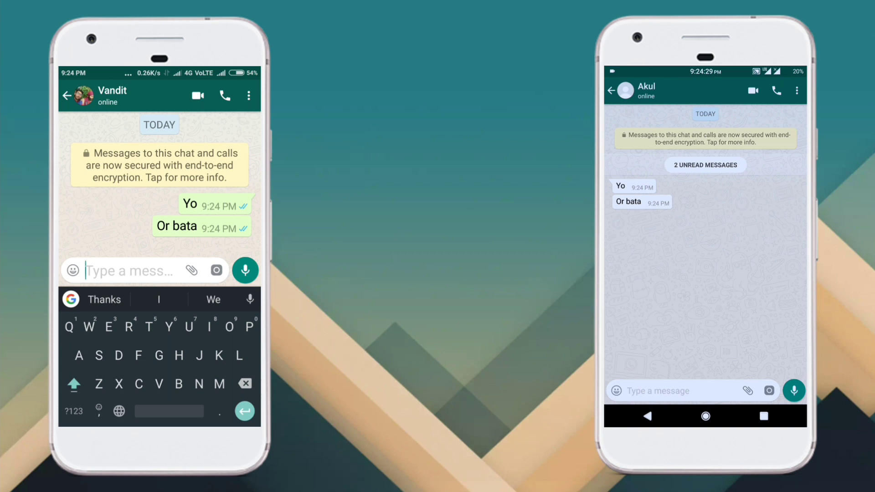
text(Bol)
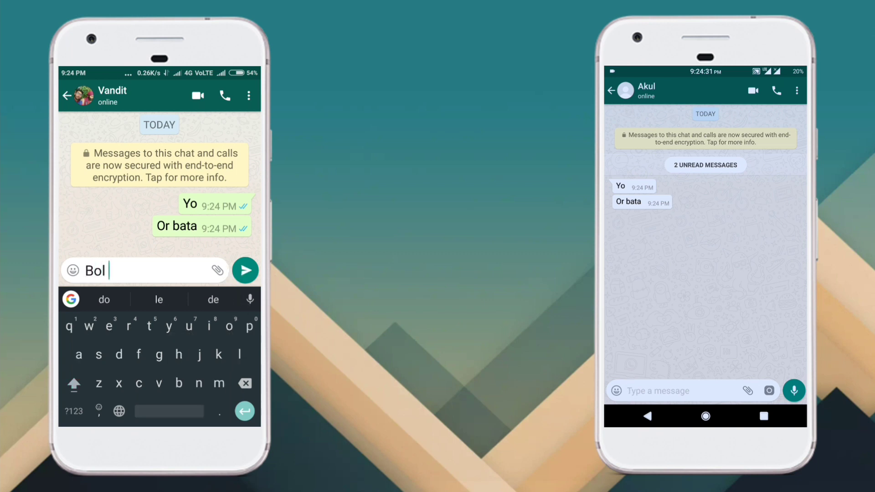
click(245, 270)
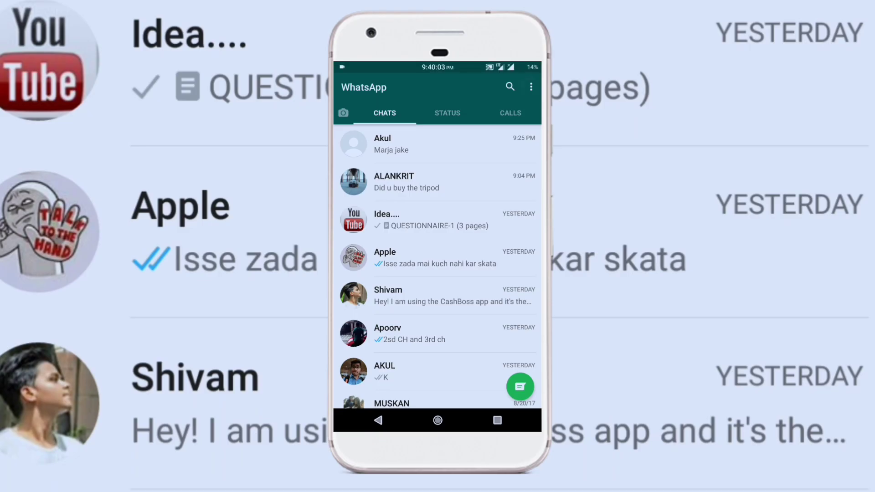
Step: Go through the three-dot menu into Settings, then the Account page
click(530, 88)
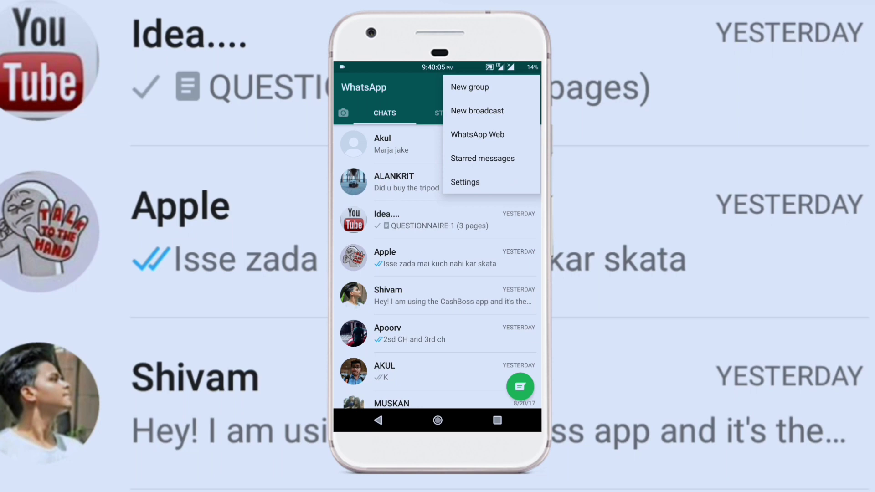
click(463, 182)
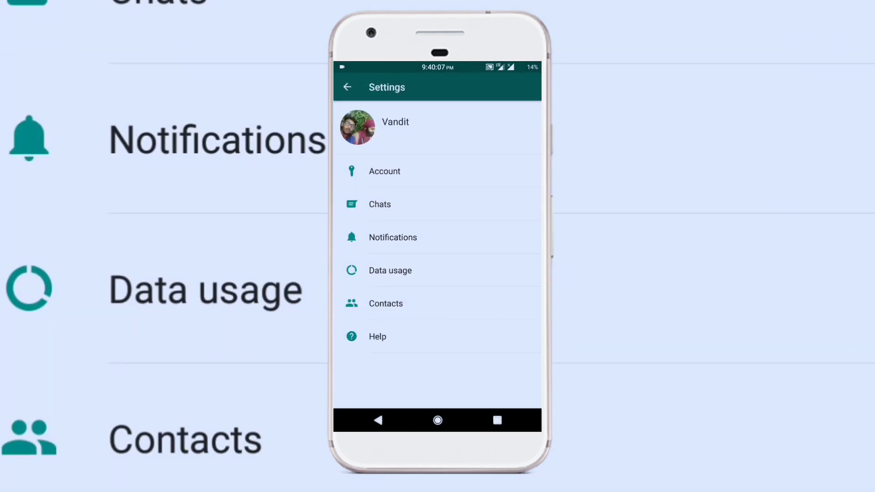
click(385, 172)
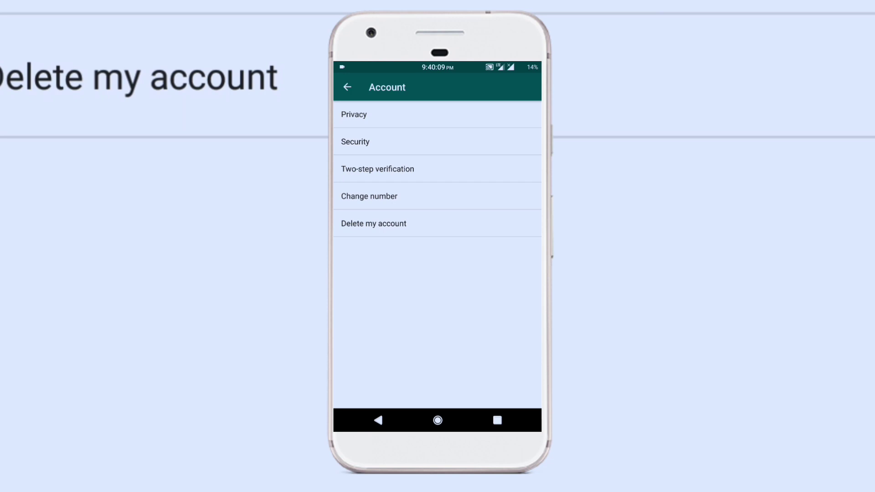
Step: In Privacy settings, tick Read receipts and untick it again, leaving it off
click(353, 115)
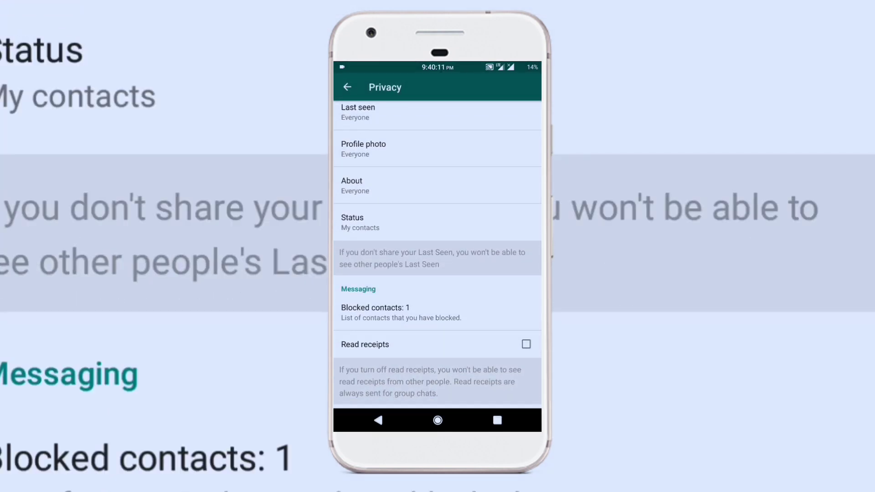
click(525, 344)
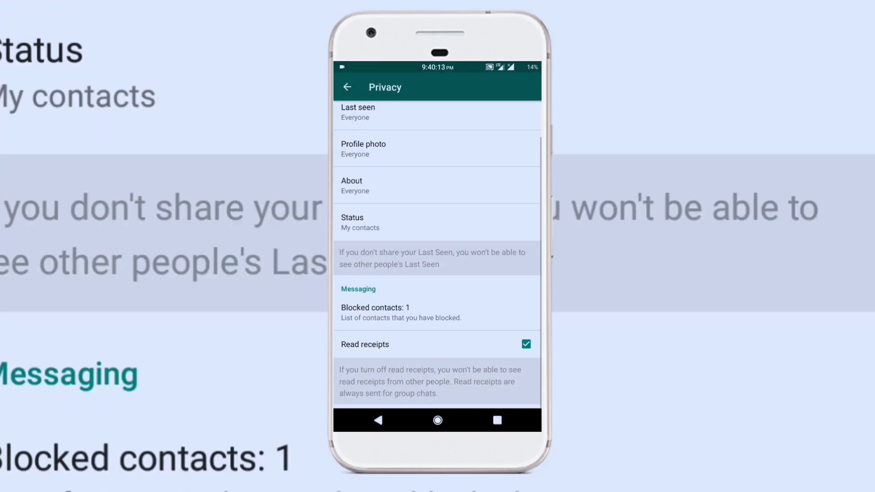
click(525, 344)
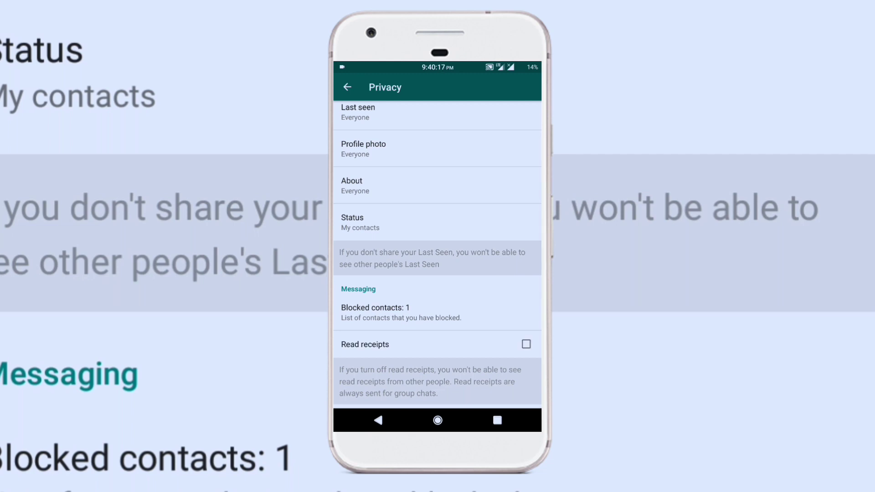
Step: Back out through Settings and the chat list to the phone's home screen
click(346, 88)
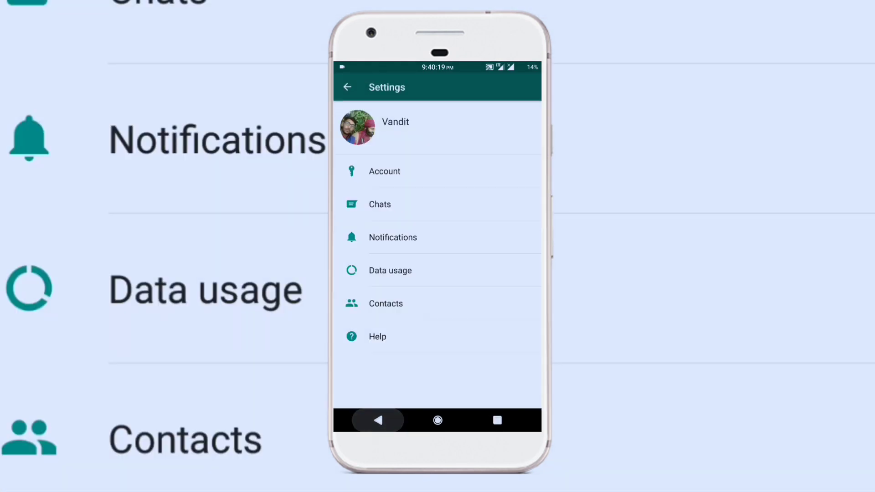
click(348, 87)
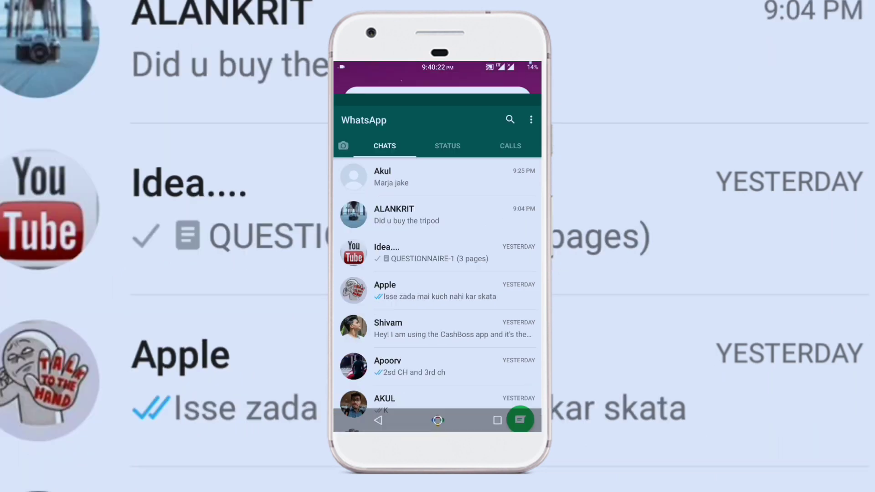
click(437, 420)
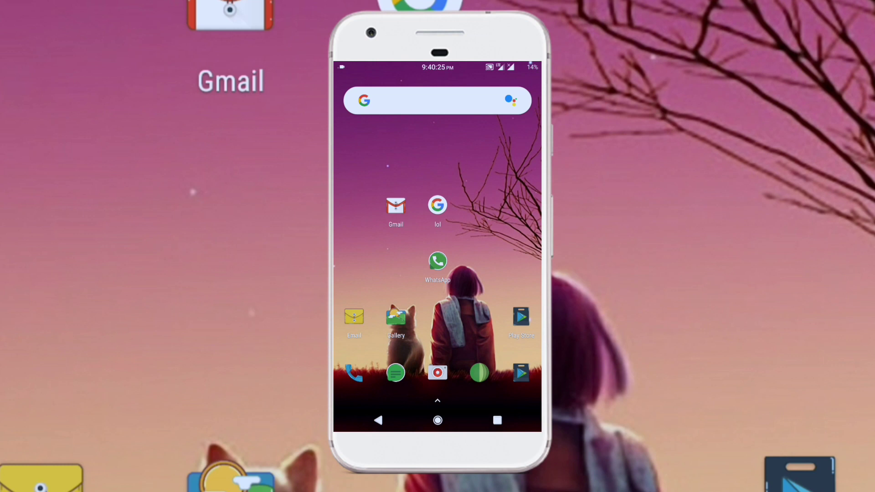